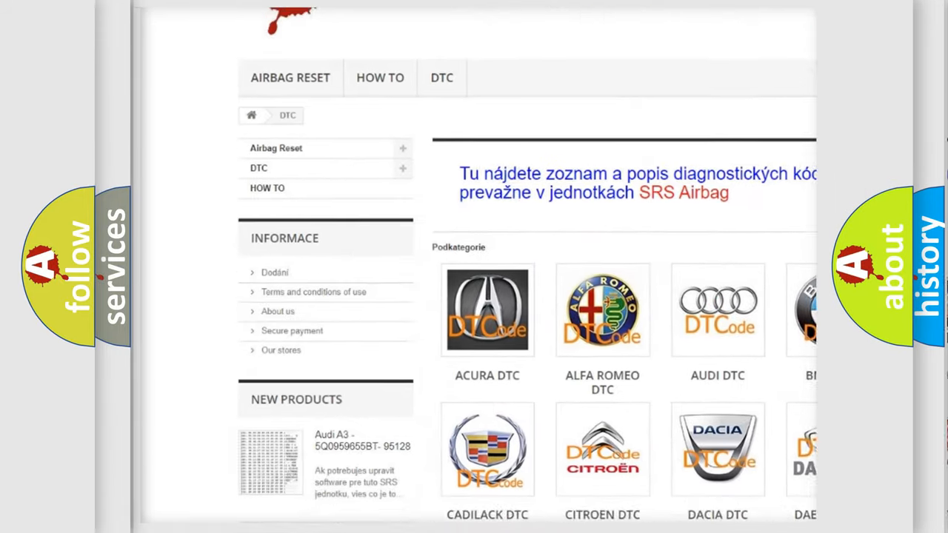
pyautogui.scroll(-3)
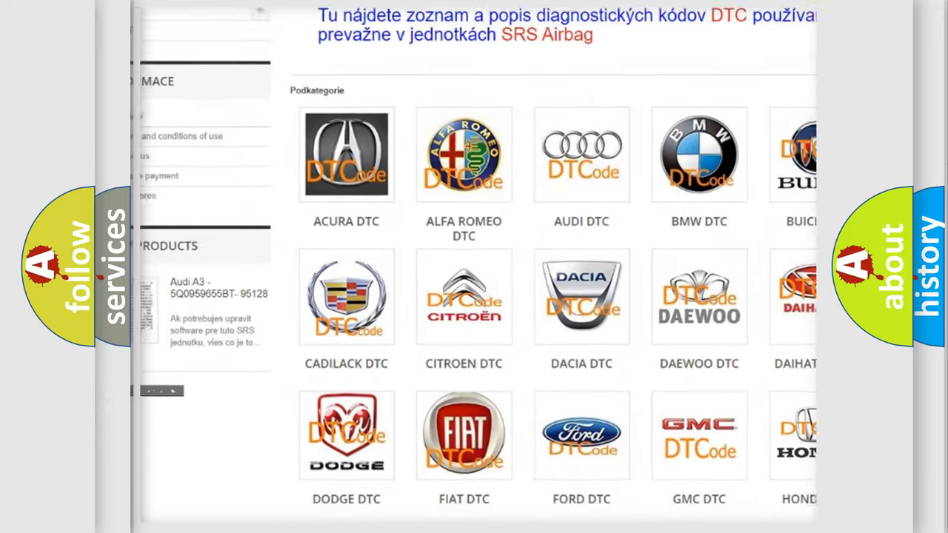